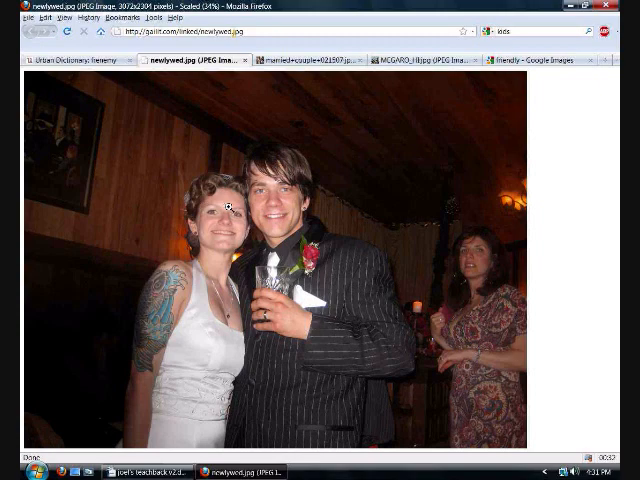
- Switch to the Firefox window showing MickeyMouseEngineer.jpg
click(410, 59)
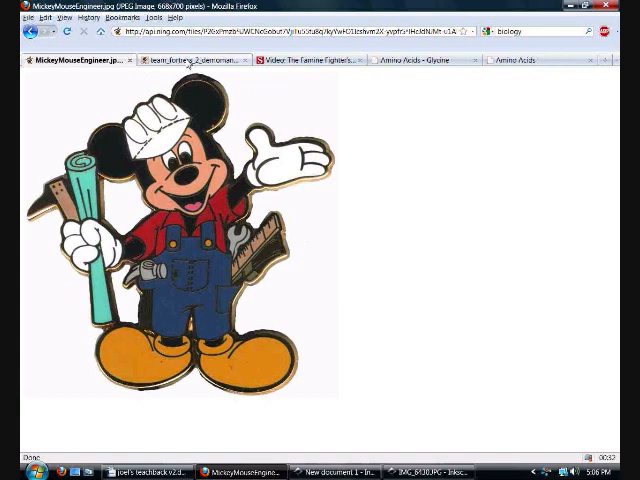
- View the Team Fortress 2 demoman concept art, then the Amino Acids - Glycine page
click(195, 60)
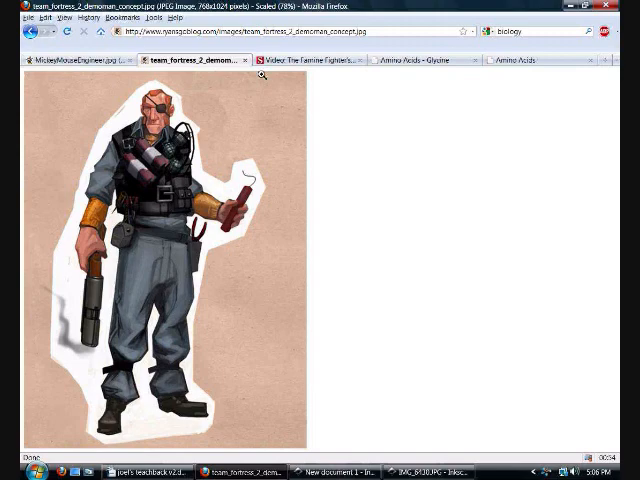
click(414, 60)
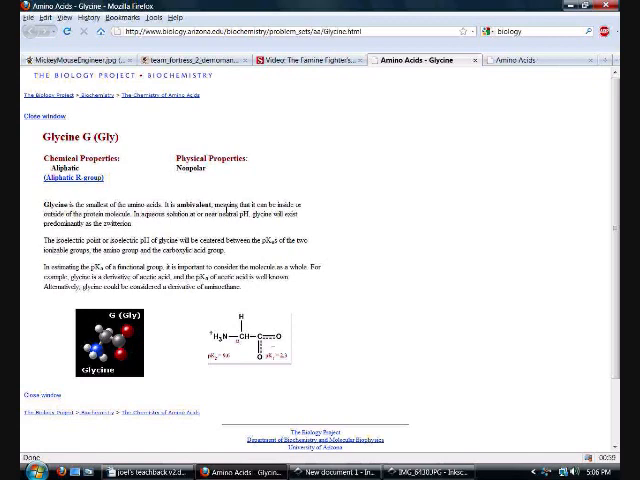
mouse_move(94, 231)
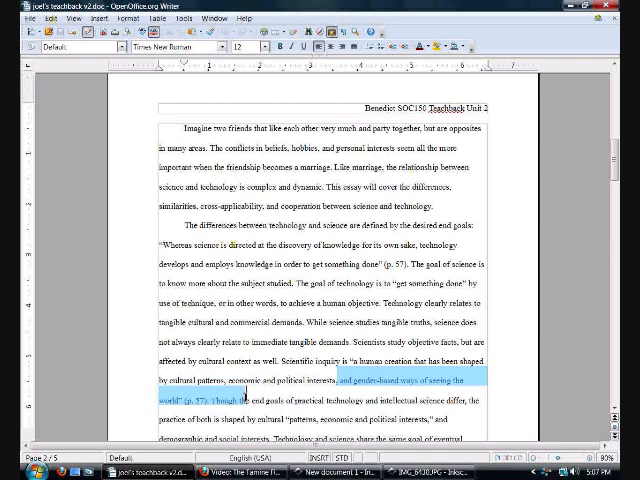
- Scroll down through the essay before returning to the Glycine page
scroll(down, 3)
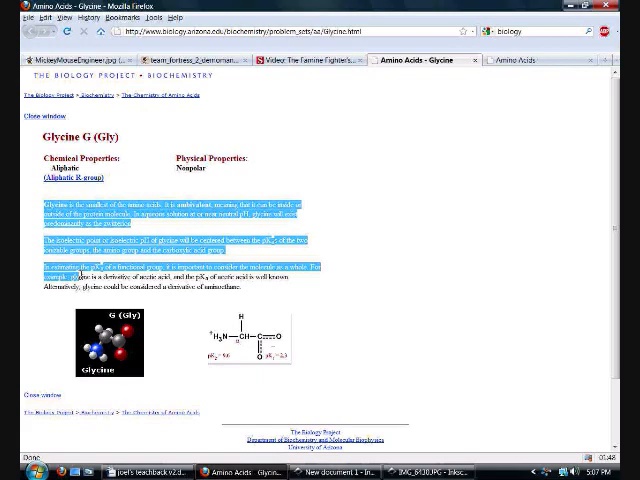
- Switch to the Firefox window playing the 'Newton's Apple' theme on YouTube
click(525, 60)
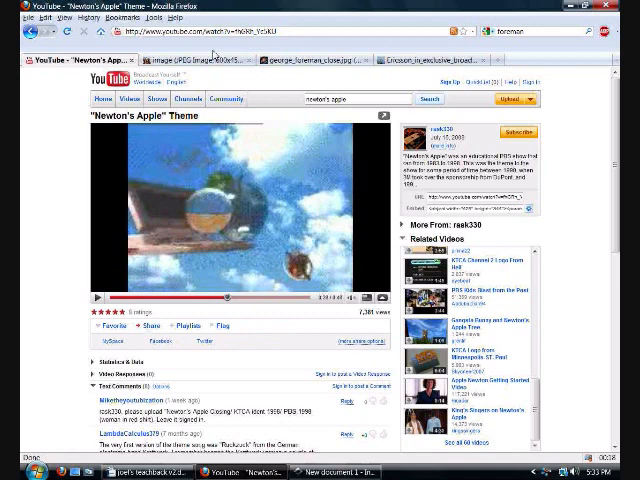
- View the scaffolding workers photo, the George Foreman portrait, then the Ericsson Saudi city image
click(195, 59)
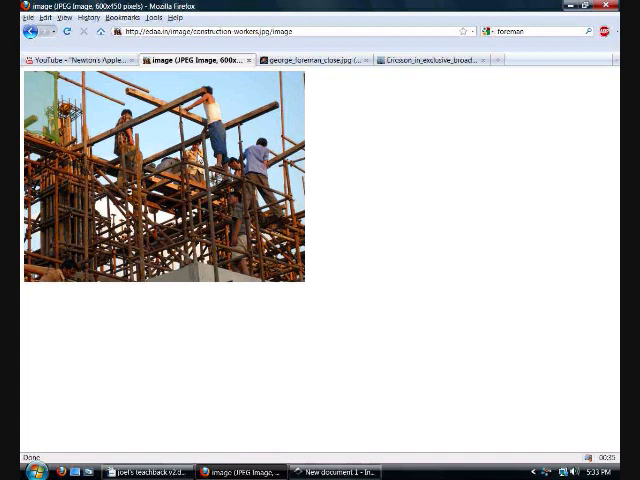
click(310, 60)
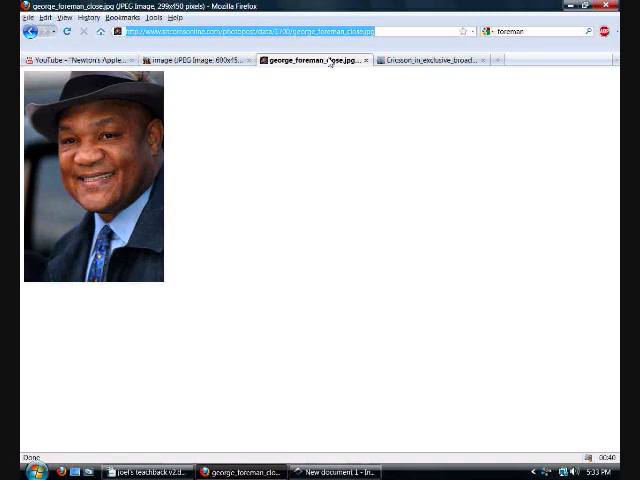
click(430, 59)
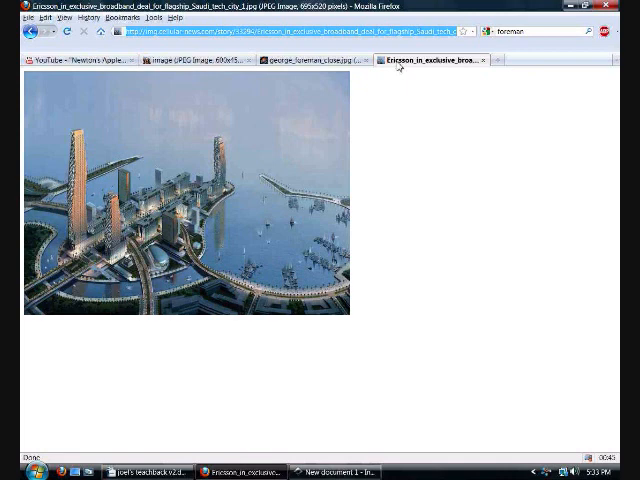
mouse_move(245, 167)
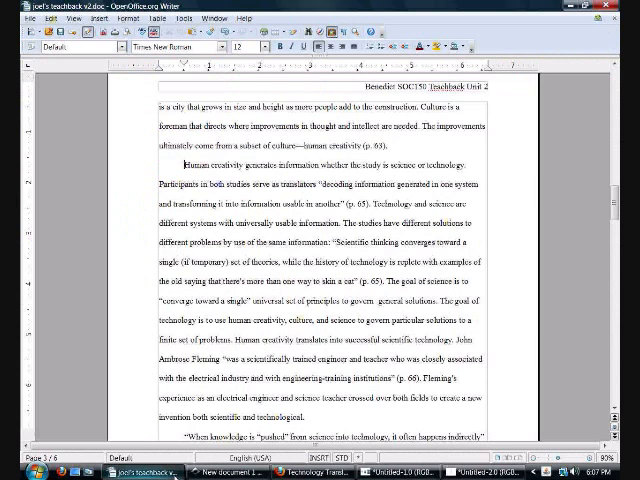
- Select the quote 'transforming it into information usable in another (p. 65)', then switch windows
drag(159, 205, 370, 205)
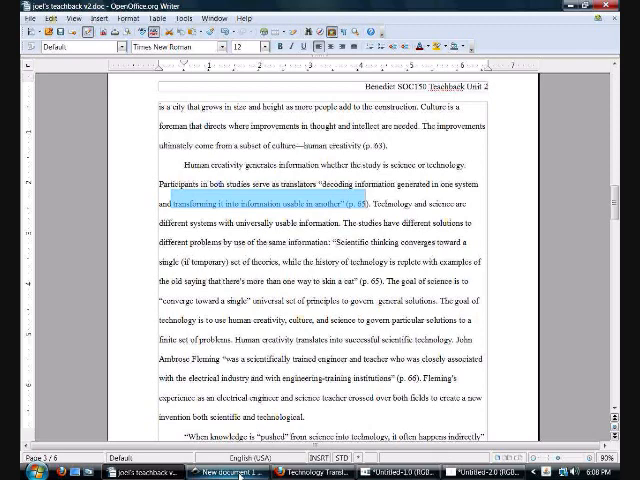
click(310, 472)
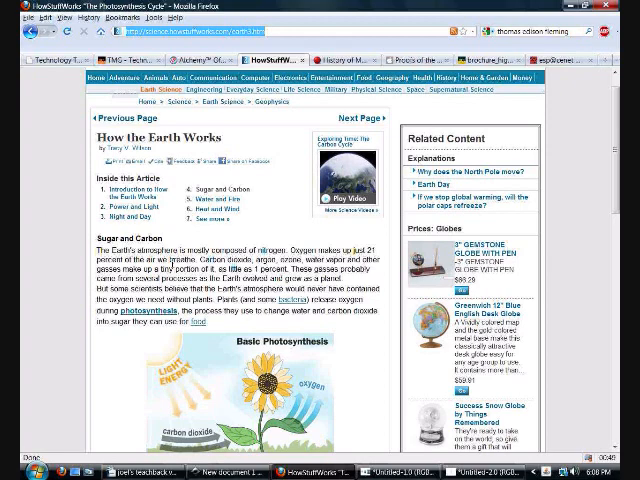
- Scroll down the HowStuffWorks photosynthesis page
scroll(down, 3)
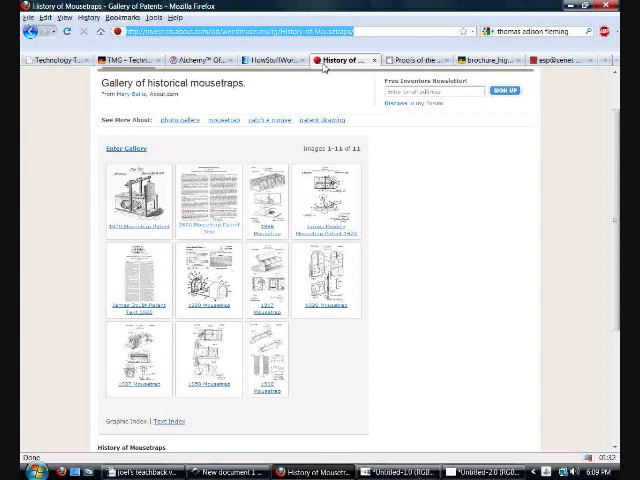
click(410, 59)
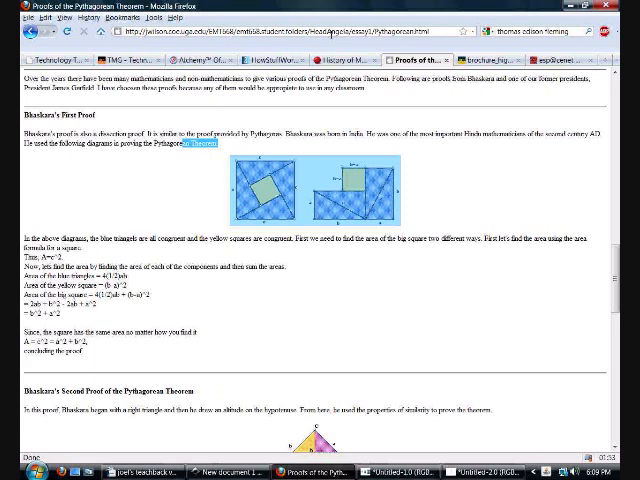
click(345, 60)
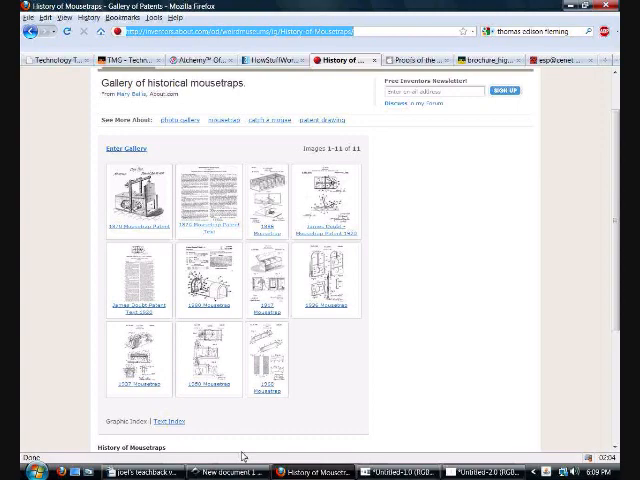
- Bring the OpenOffice.org Writer essay back on screen from the taskbar
click(148, 472)
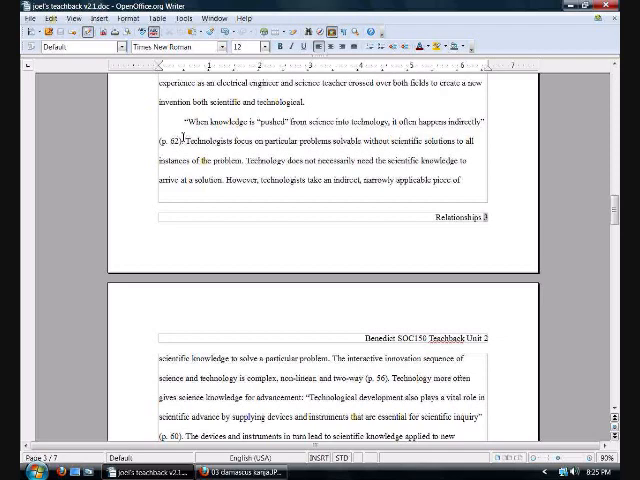
- Show the Firefox image of ornate Damascus steel daggers (damascus kanja)
click(227, 471)
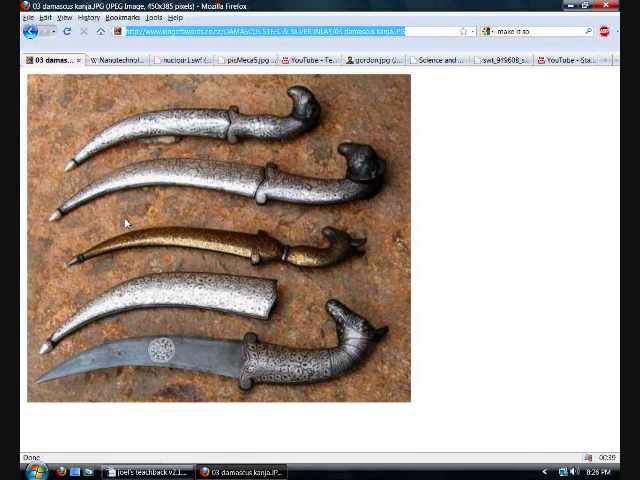
click(115, 59)
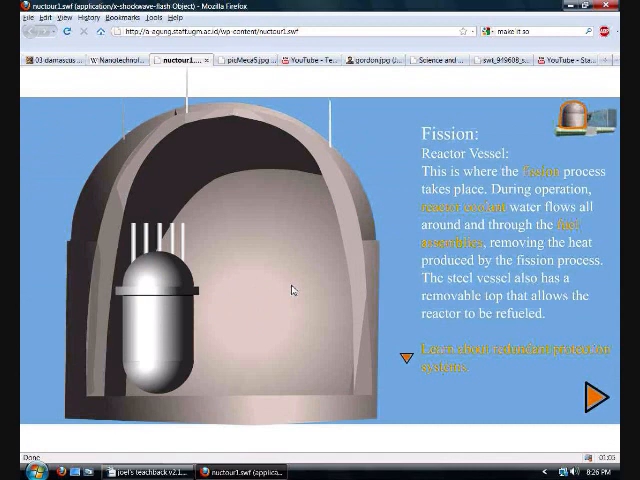
mouse_move(566, 407)
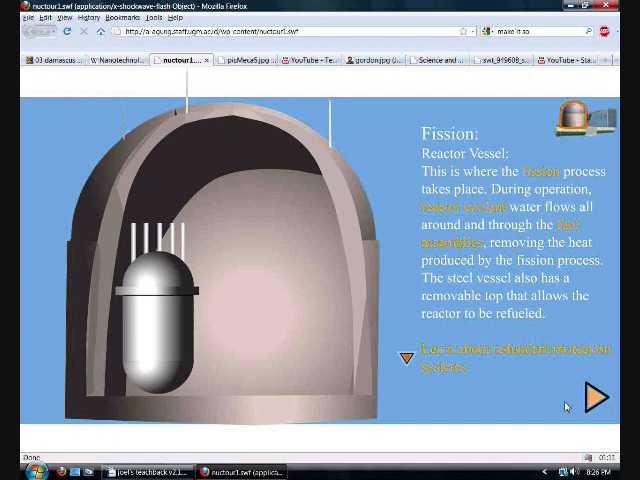
- Play the YouTube 'Team Fortress 2 | Meet the Engineer' video
click(592, 388)
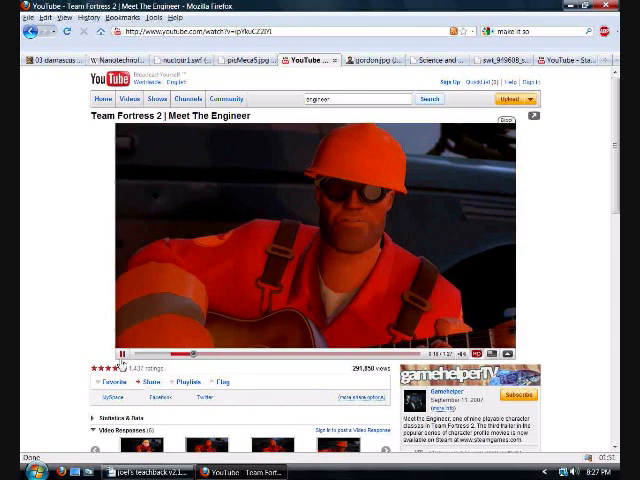
click(365, 60)
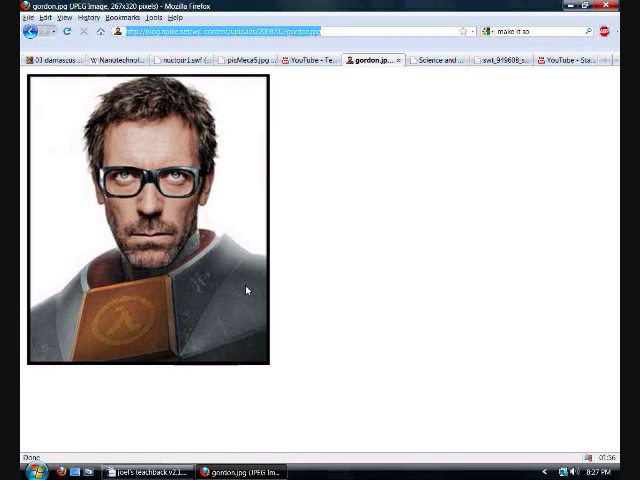
click(307, 60)
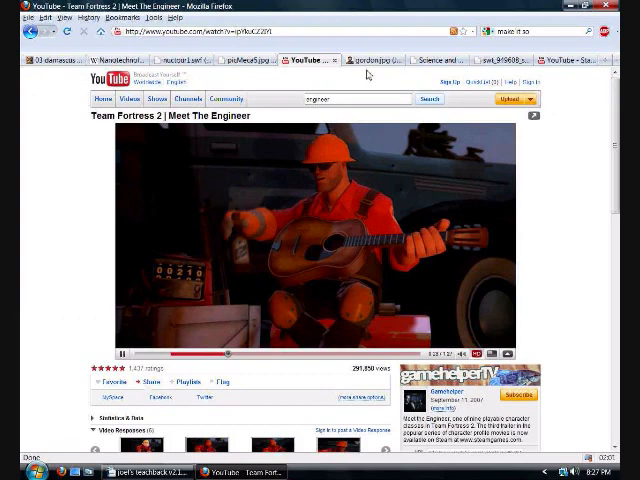